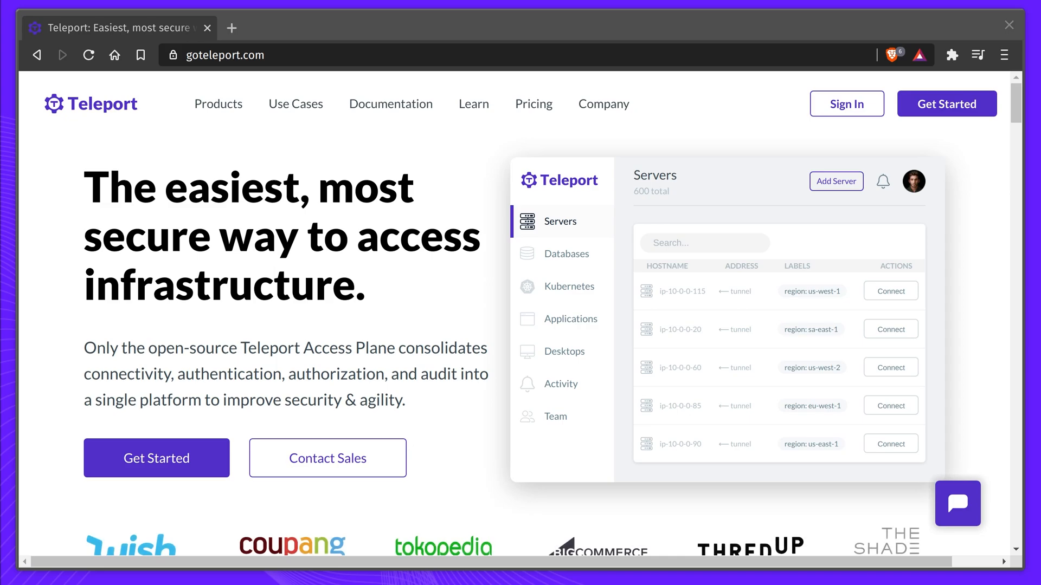
Cycle the homepage product preview through Databases, Kubernetes and Applications views
click(566, 254)
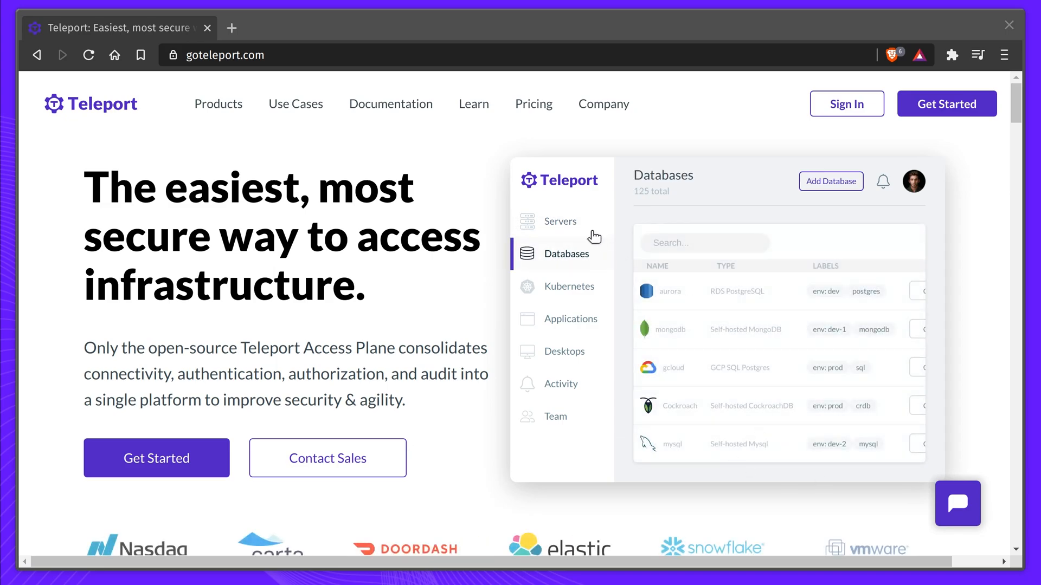
mouse_move(586, 266)
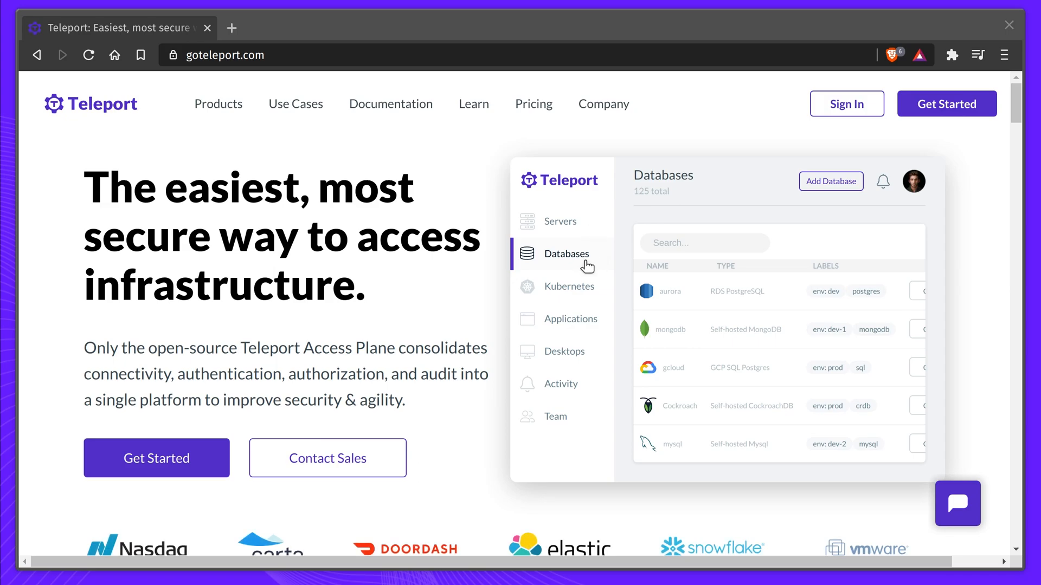
click(569, 286)
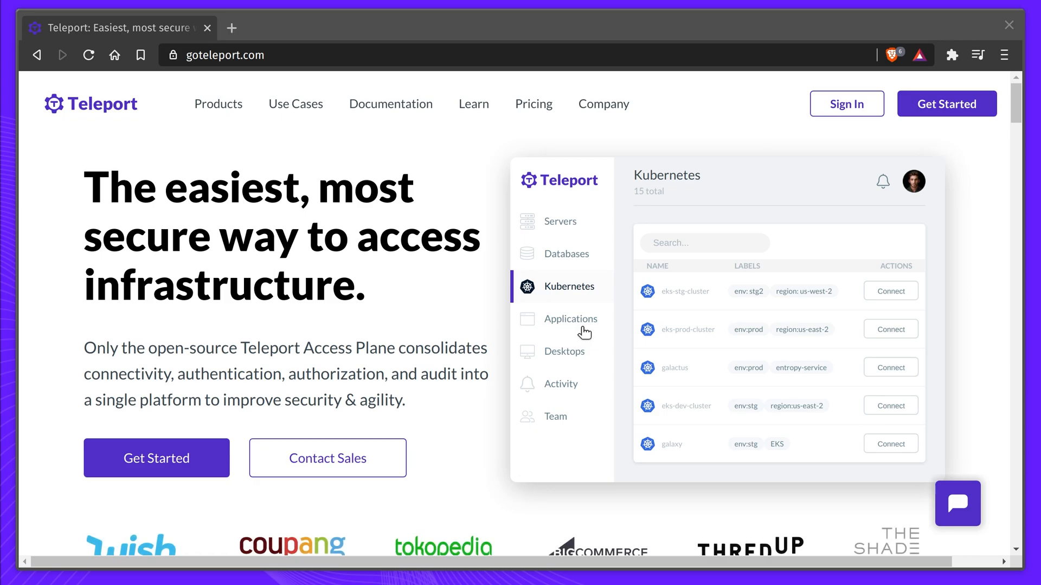
click(569, 319)
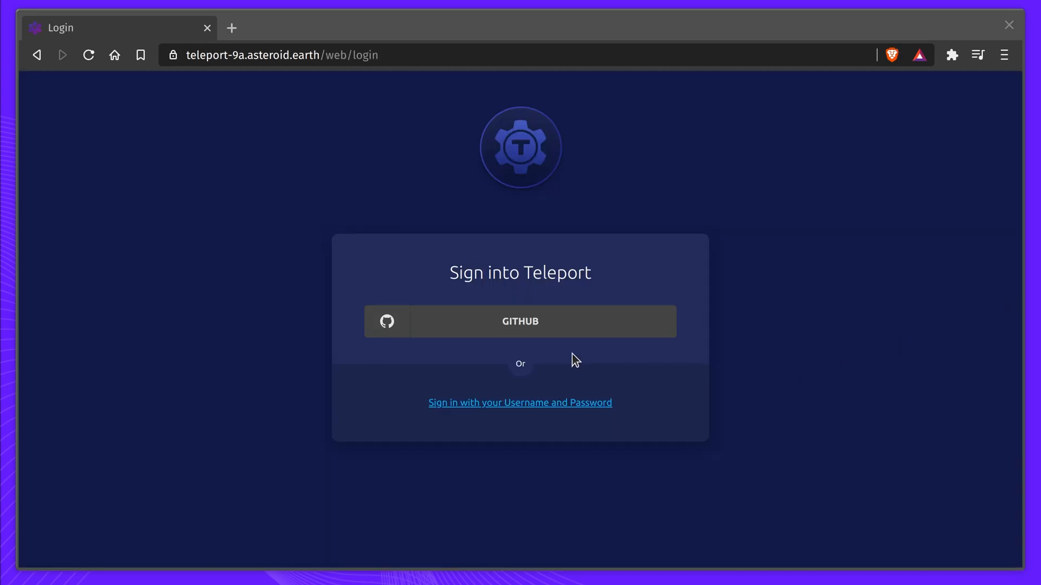
Sign in to the Teleport cluster through GitHub and reach the Servers list
click(520, 321)
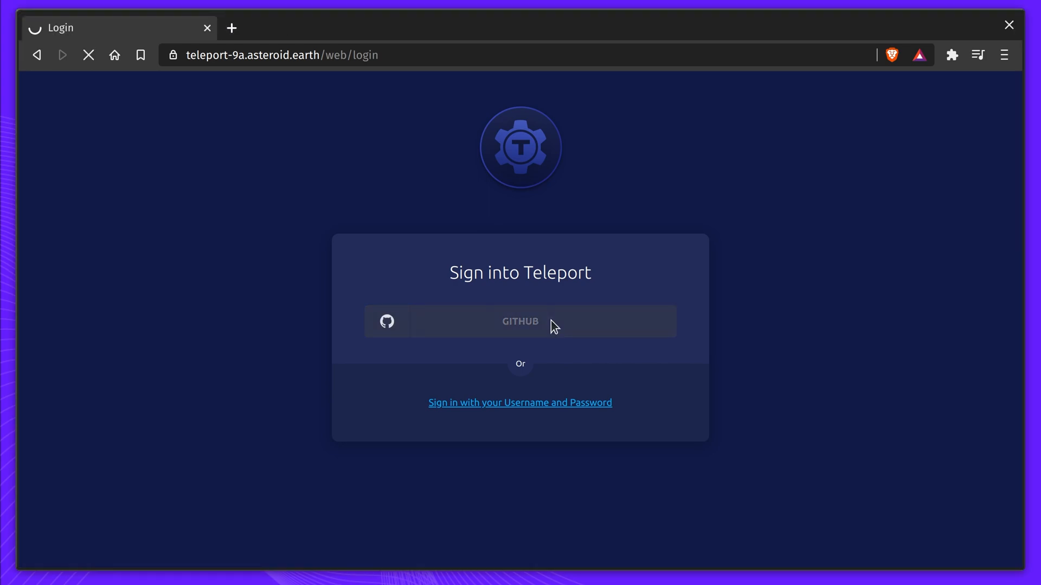
click(519, 320)
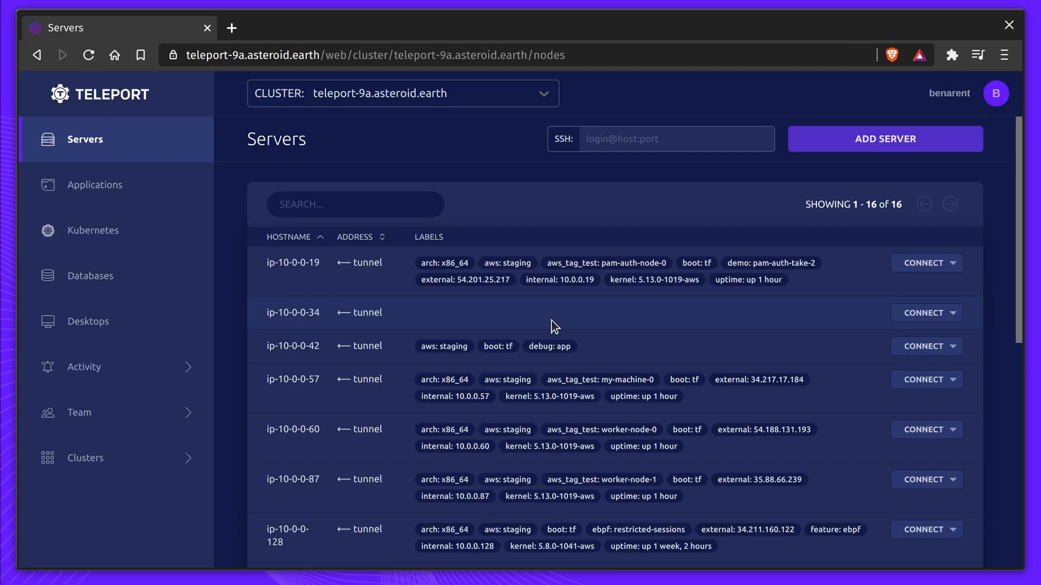
scroll(down, 3)
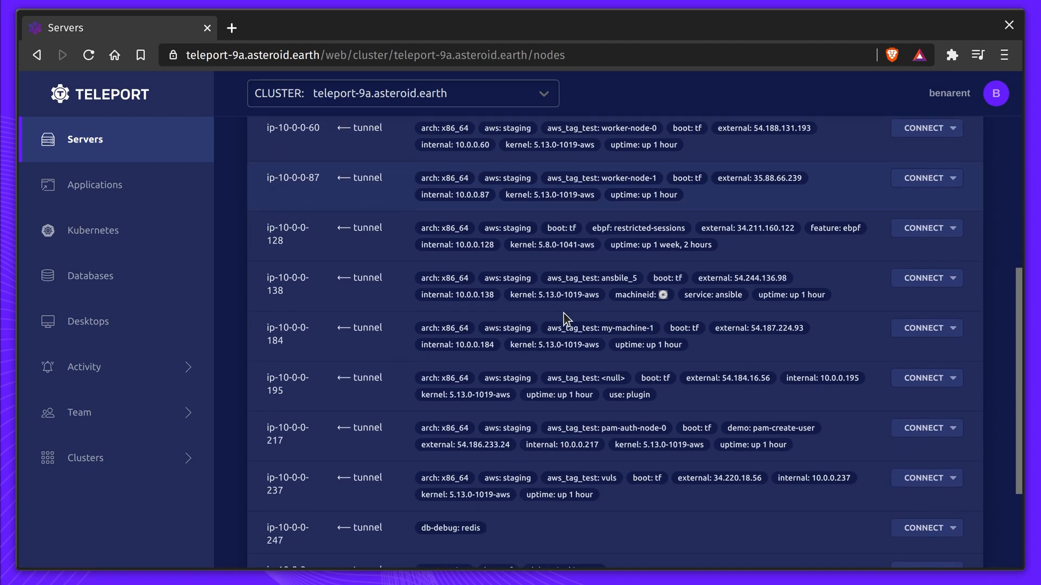
Start an SSH session on ip-10-0-0-87 as ubuntu, then end it
click(954, 177)
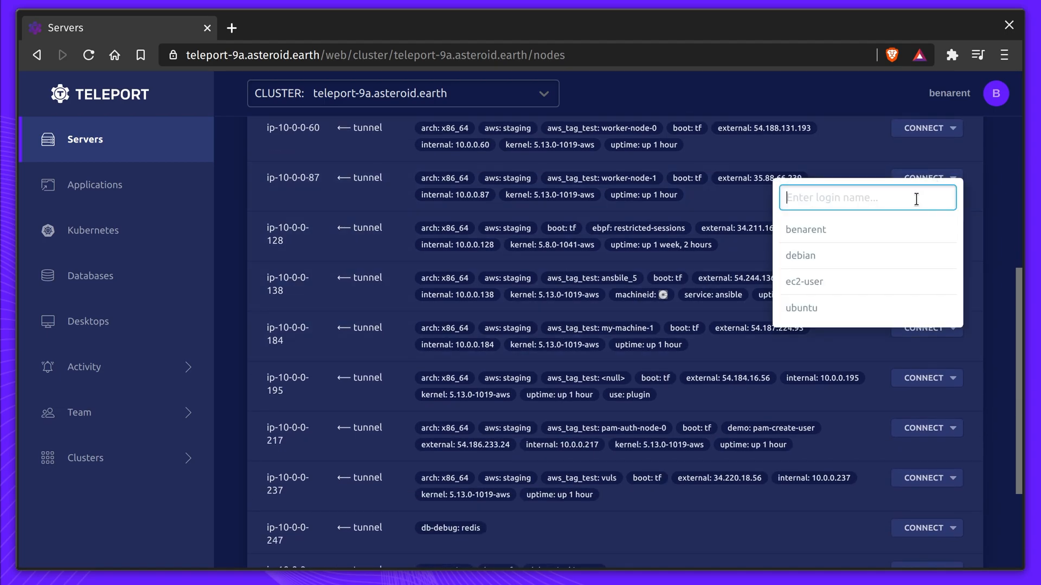
click(802, 308)
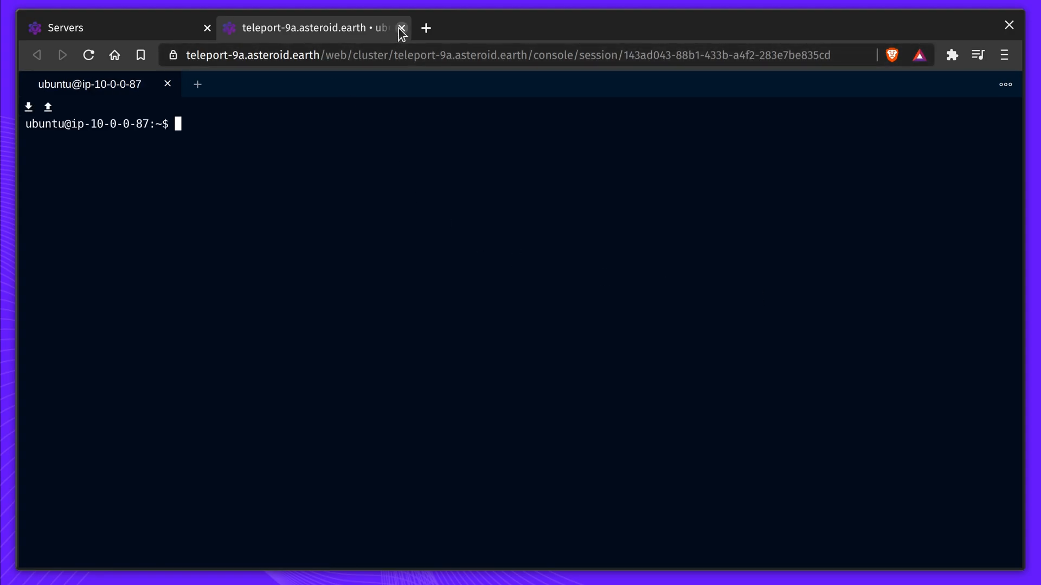
click(401, 28)
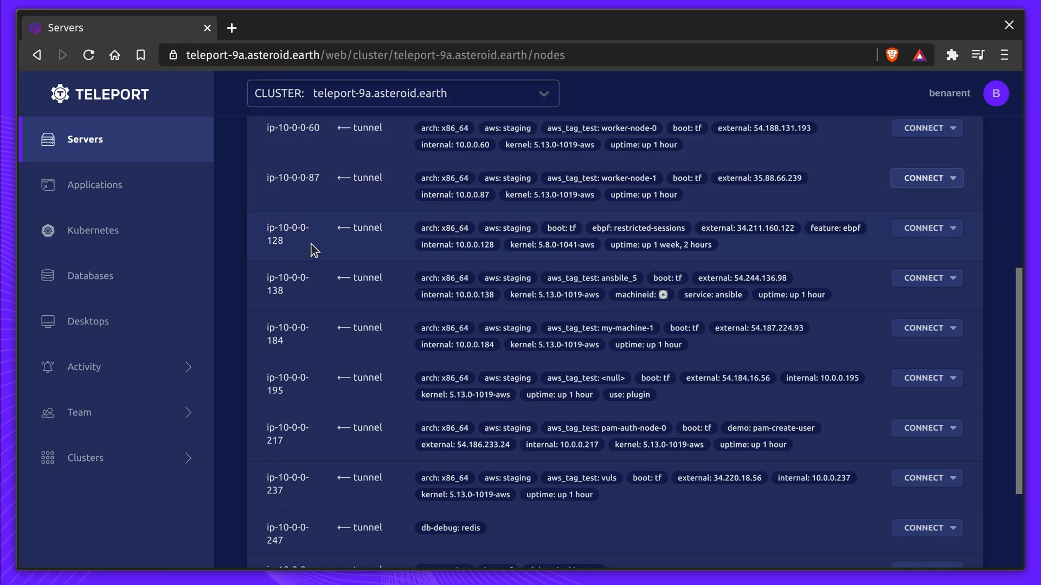
click(325, 49)
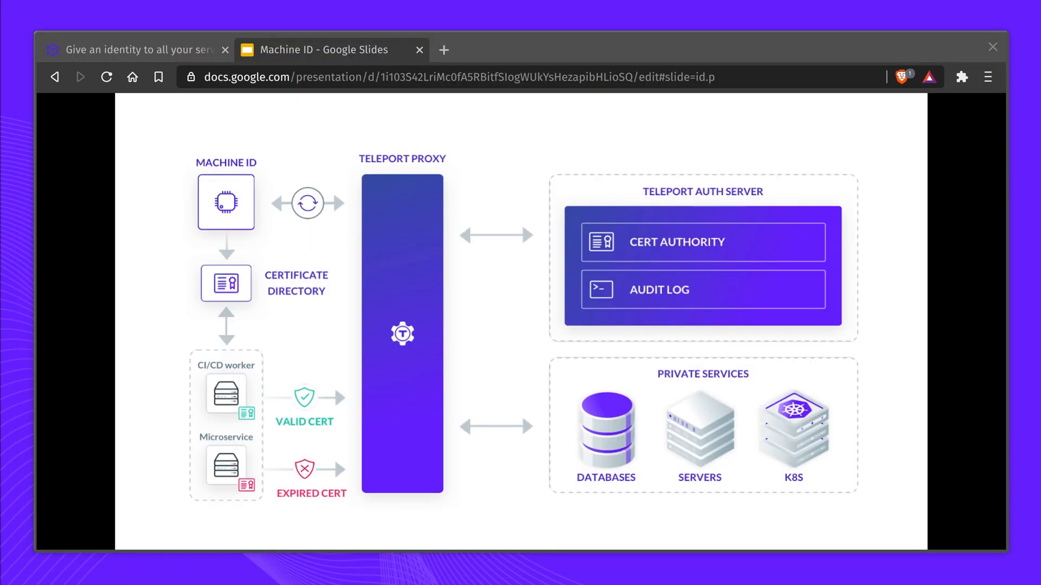
mouse_move(704, 254)
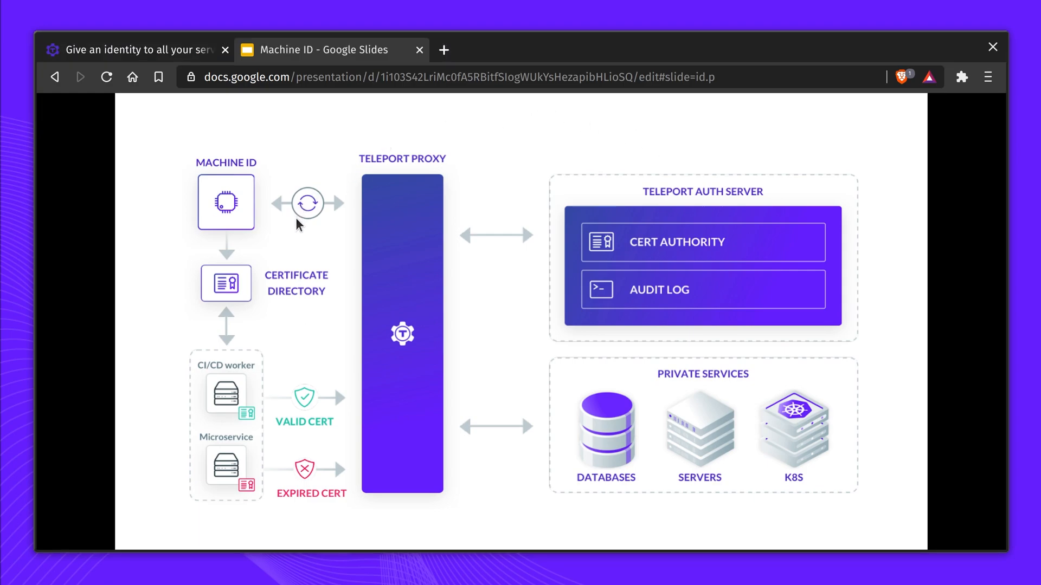
mouse_move(544, 458)
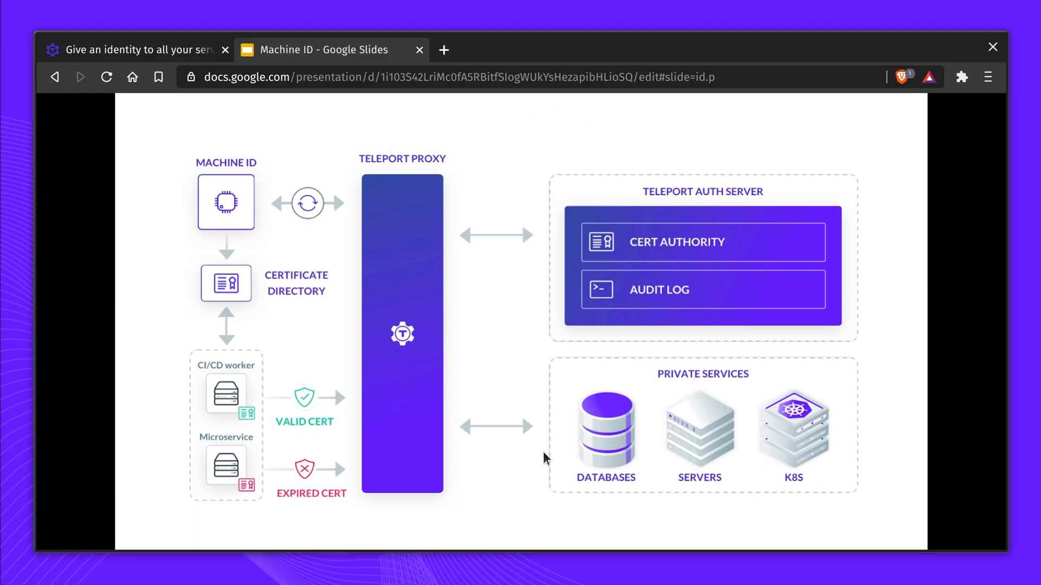
mouse_move(565, 457)
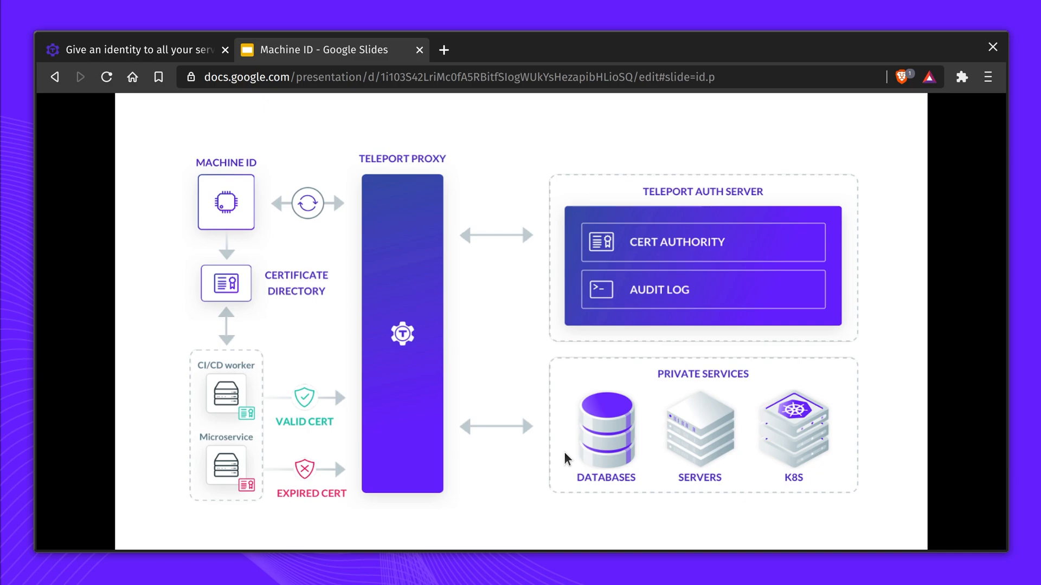
mouse_move(620, 312)
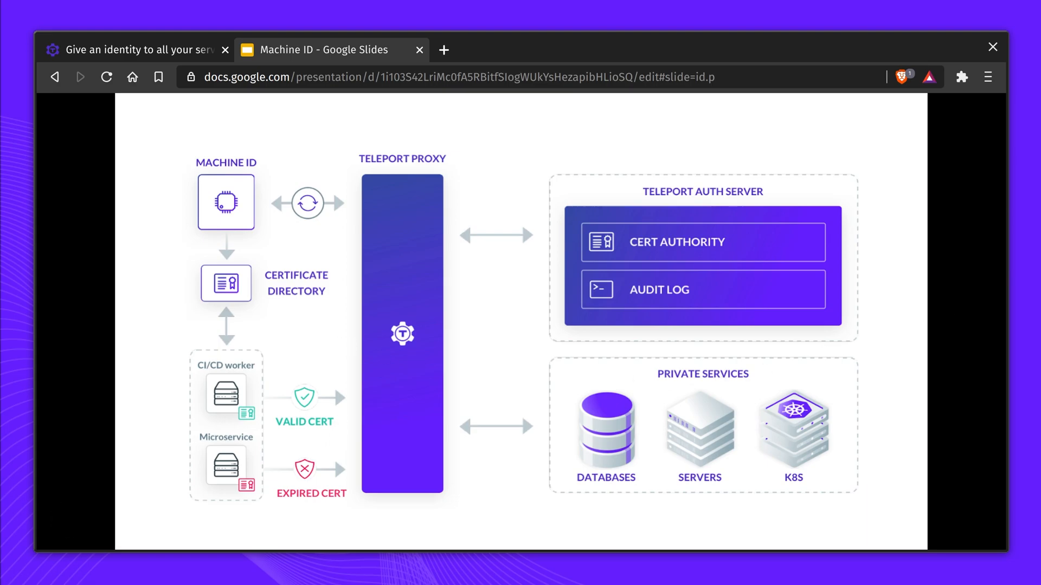
click(99, 29)
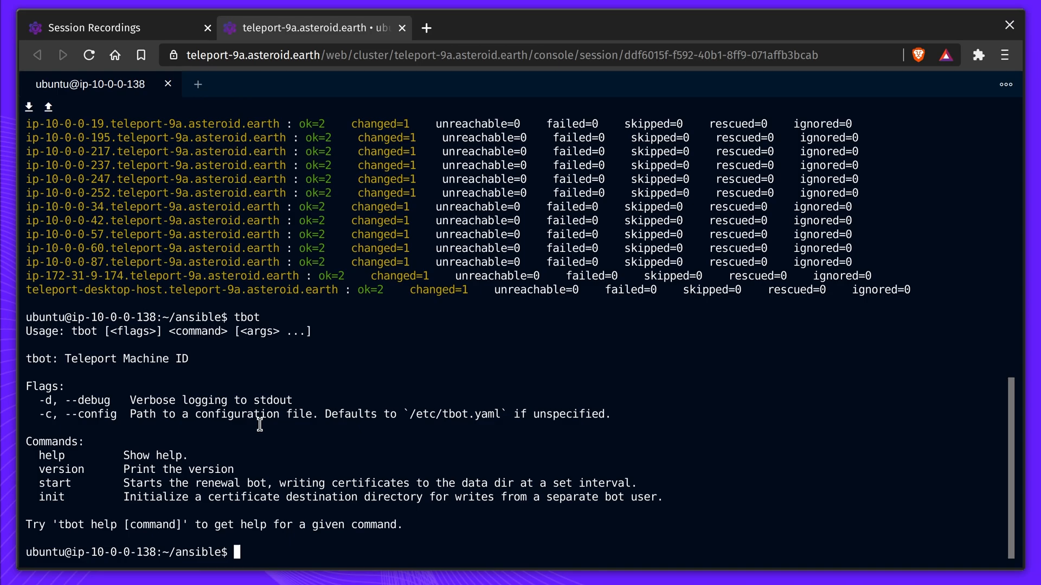
mouse_move(339, 440)
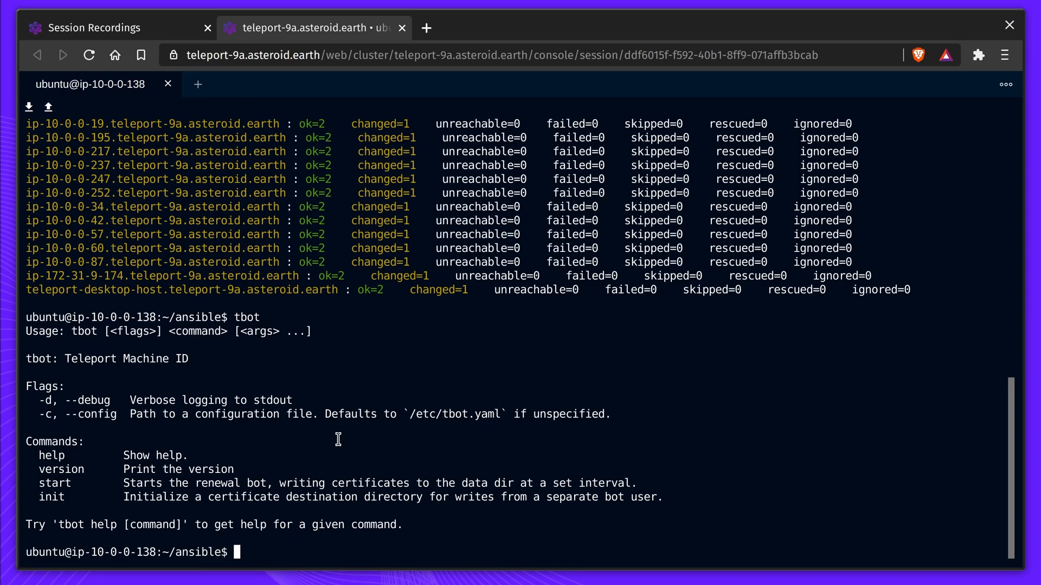
Run 'ansible-playbook playbook.yaml' in the ip-10-0-0-138 terminal
text(ansible-playbook playbook.yaml)
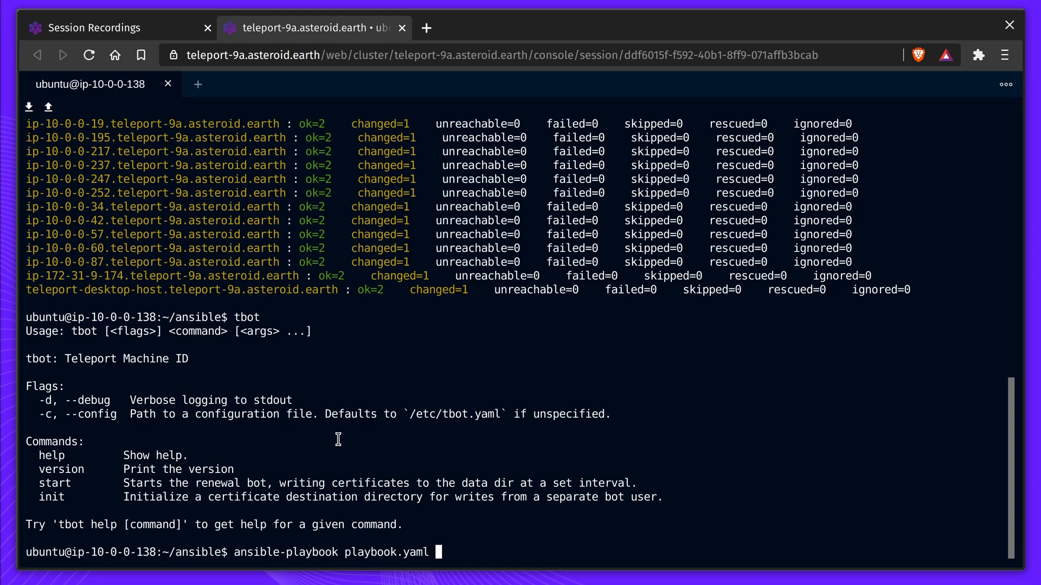
key(Return)
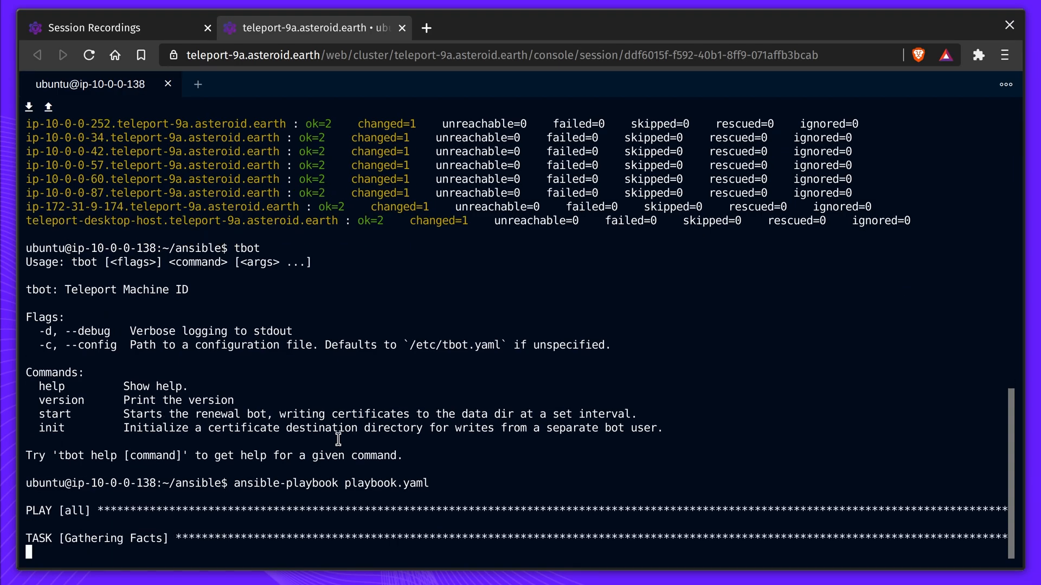
scroll(down, 3)
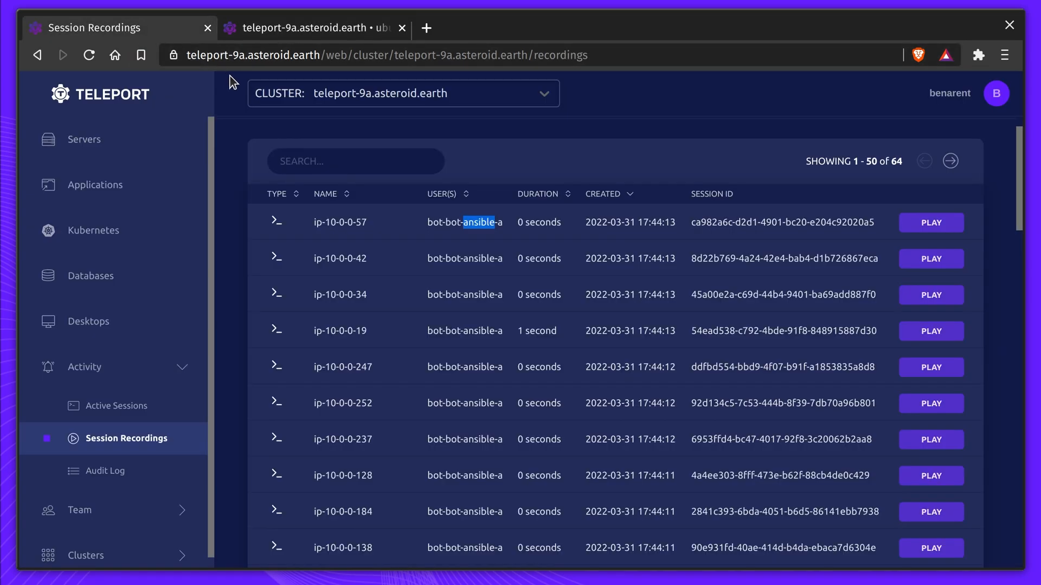
Review the bot's active sessions, then bring up the cluster audit log
click(120, 405)
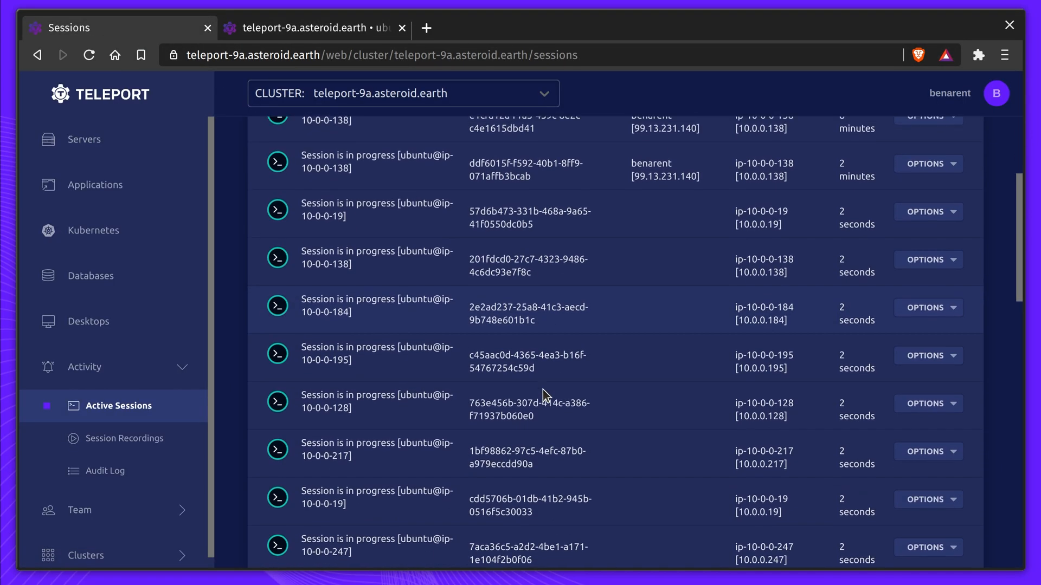
scroll(down, 3)
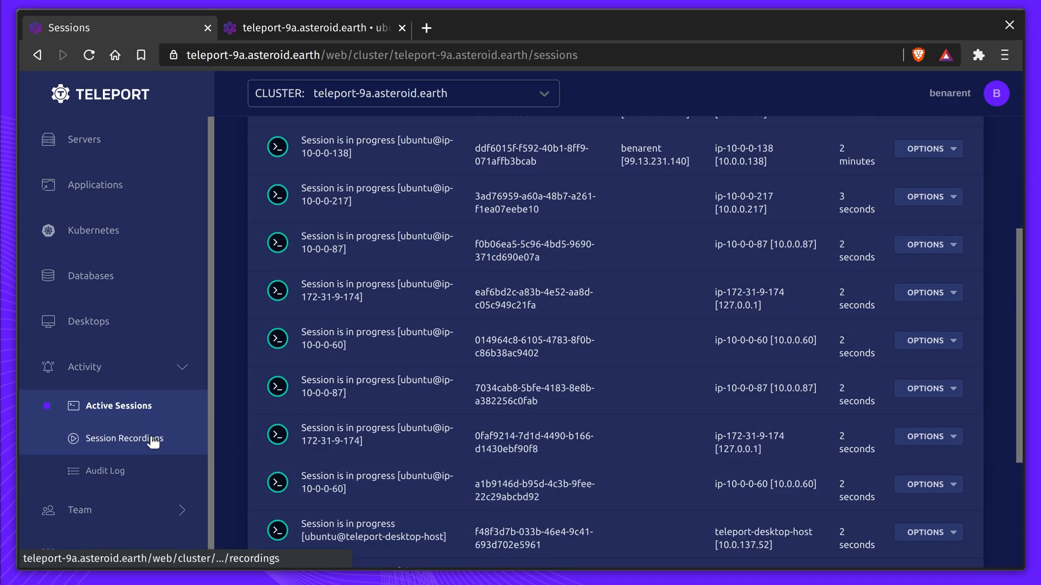
click(105, 470)
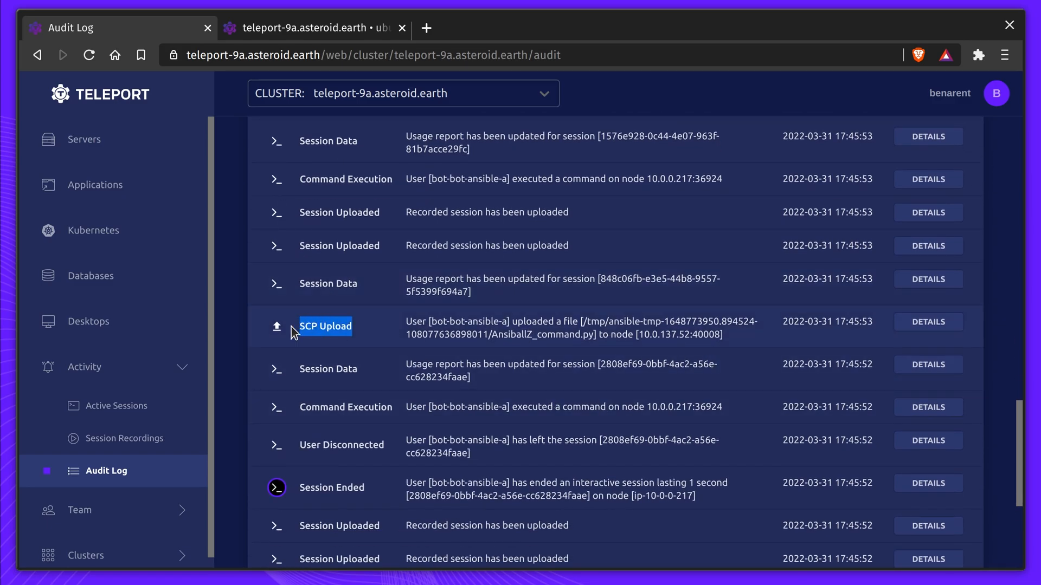
Inspect the SCP Upload event details, then return to the finished playbook terminal
click(926, 322)
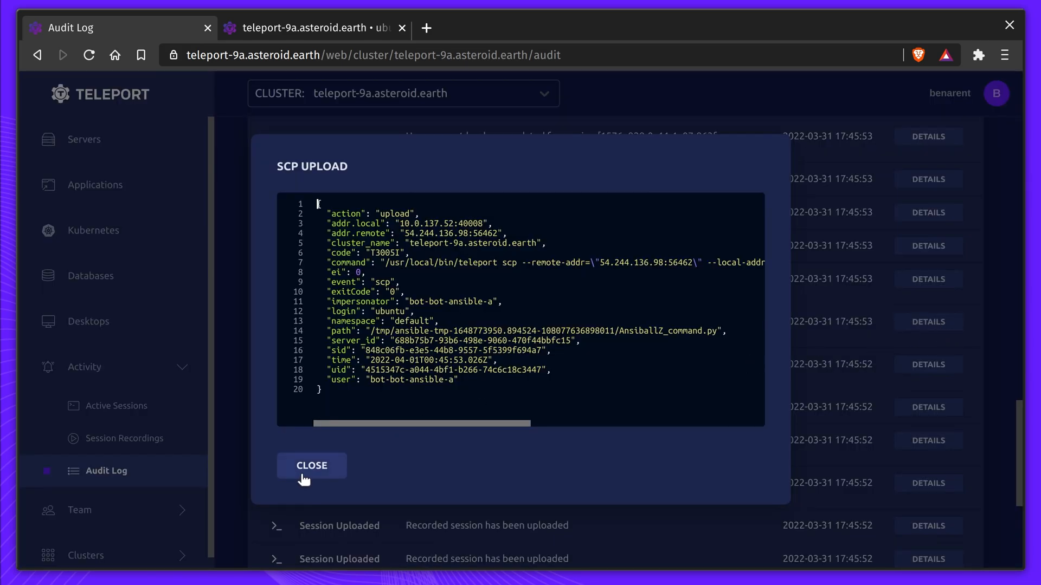
click(311, 465)
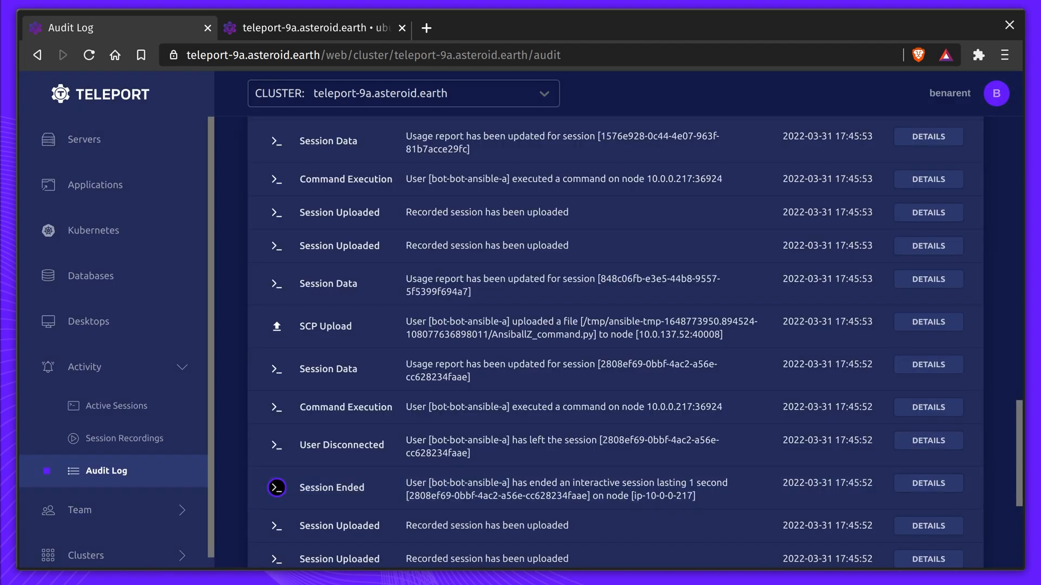
click(313, 28)
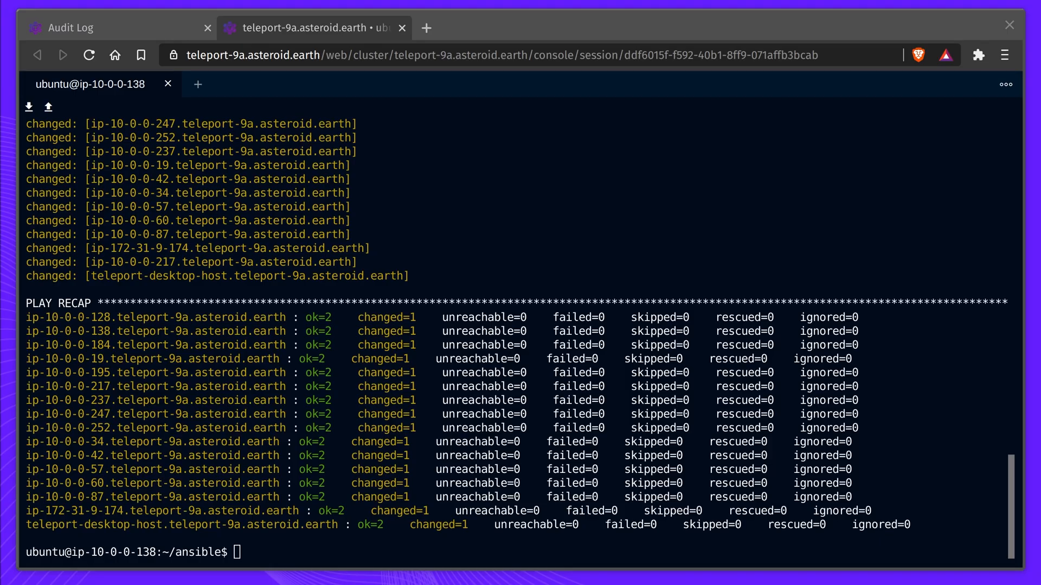
mouse_move(722, 259)
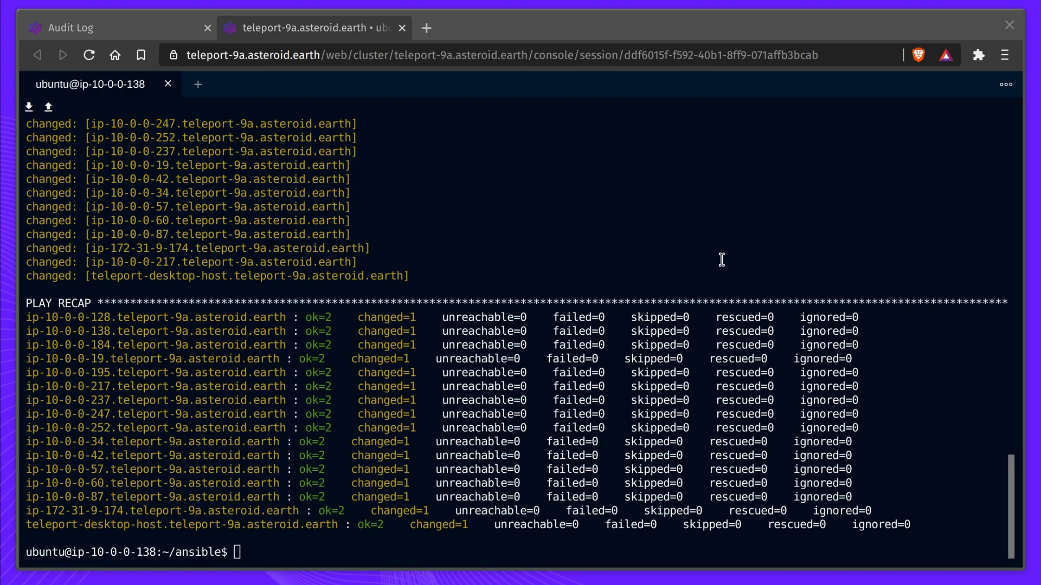
Enter the 'systemctl status tbot' command in the web terminal
text(syste)
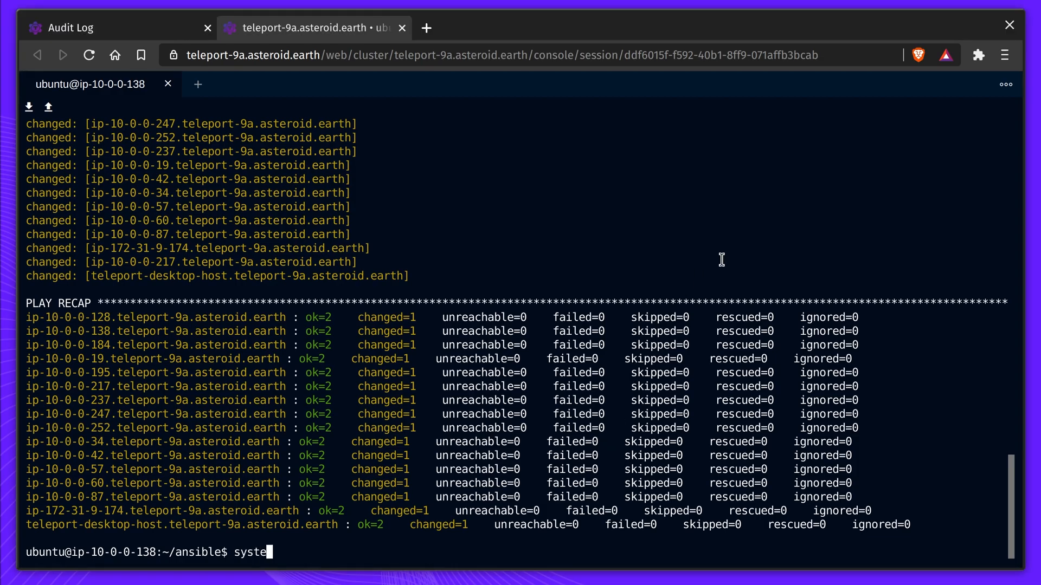
text(mctl status tbot)
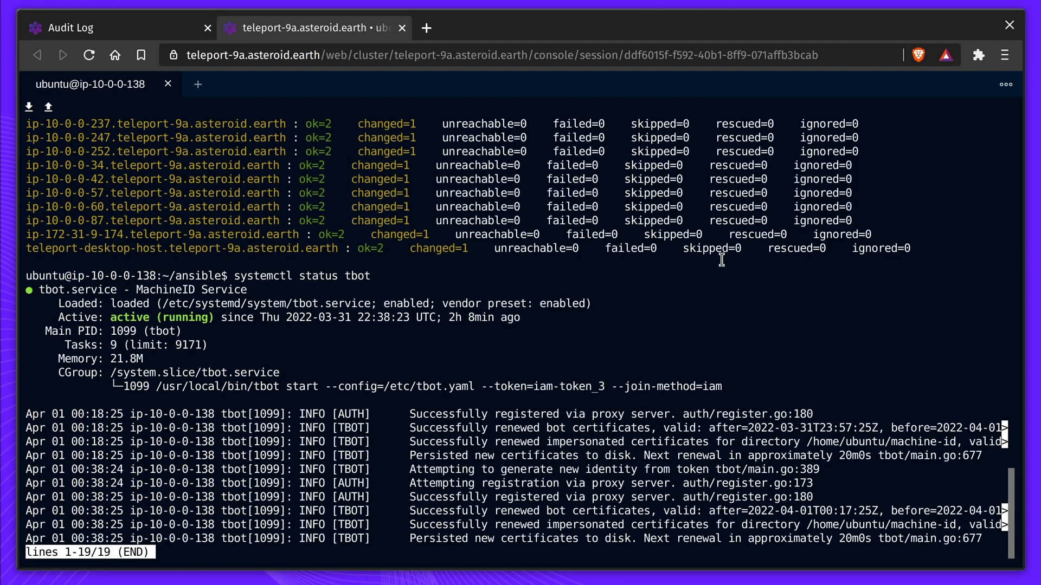
mouse_move(722, 385)
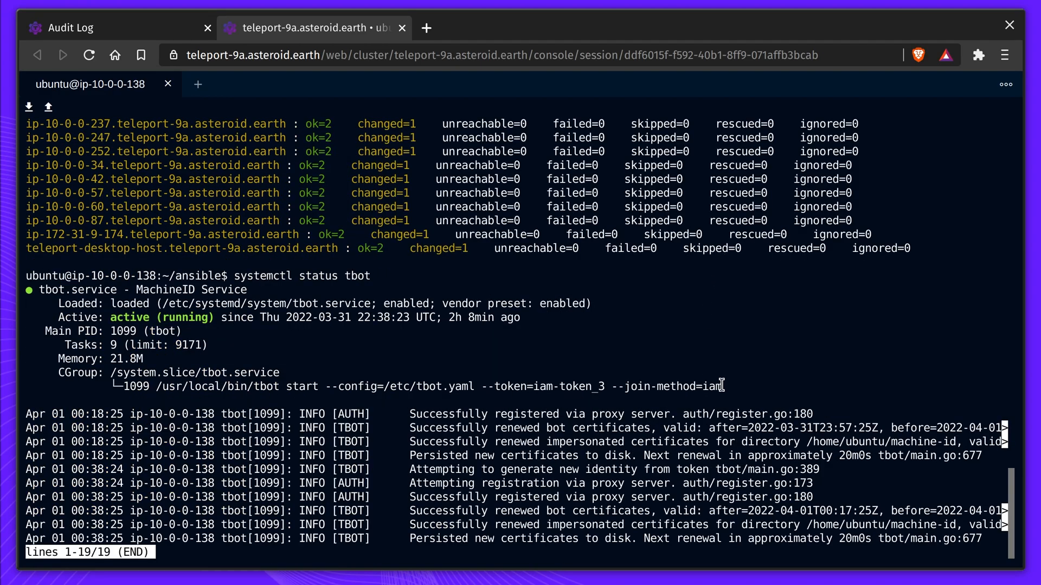
mouse_move(259, 391)
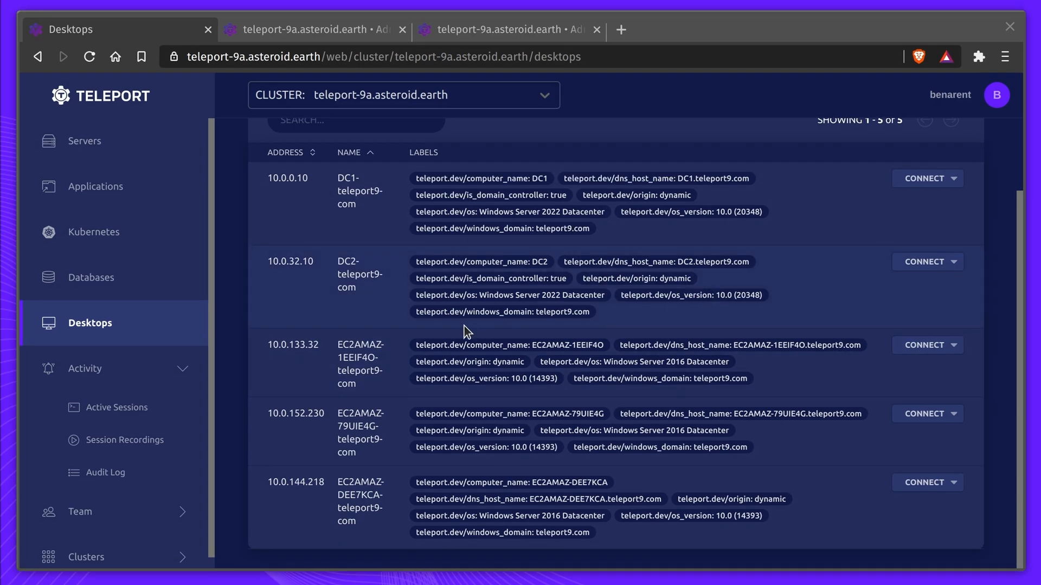
Connect to the EC2AMAZ-1EEIF4O Windows desktop as Admin, then close the session
click(923, 345)
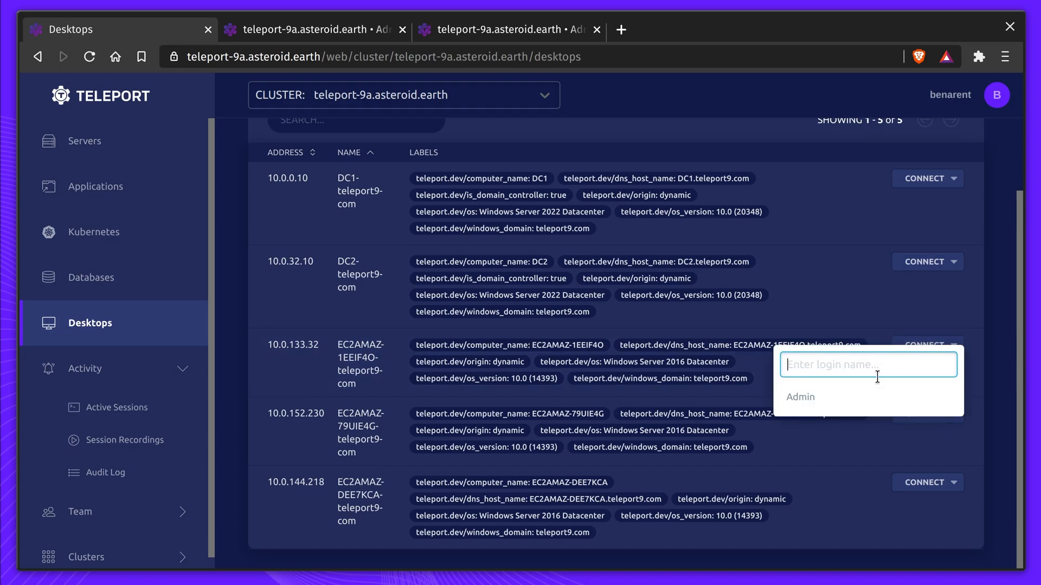
click(800, 397)
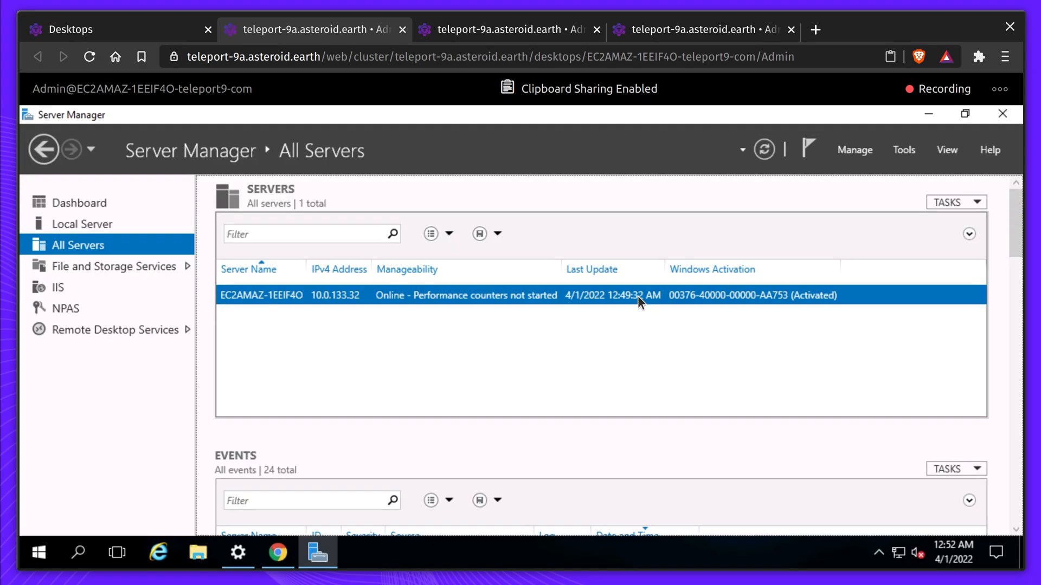
mouse_move(684, 507)
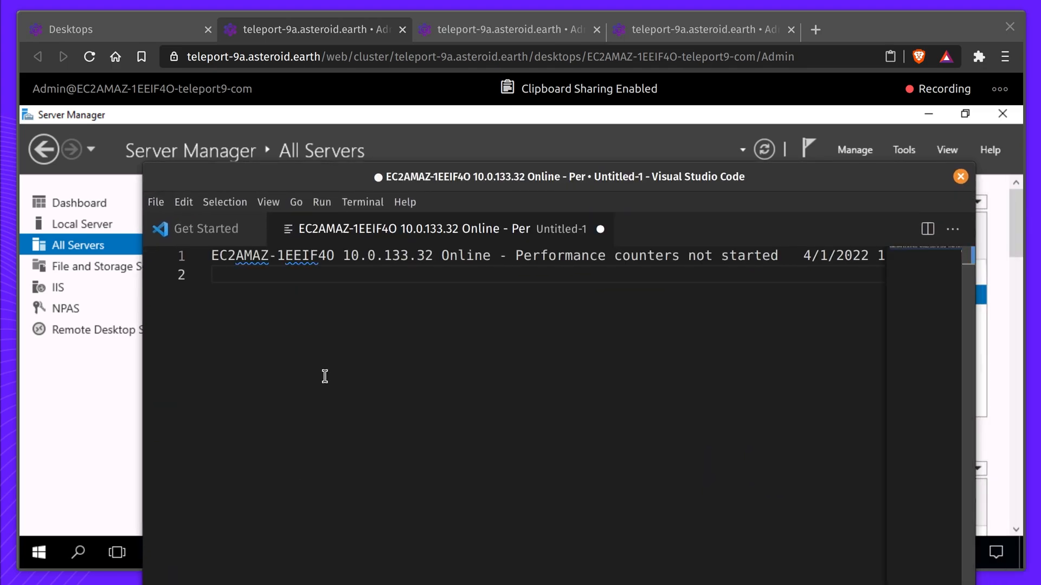
click(120, 28)
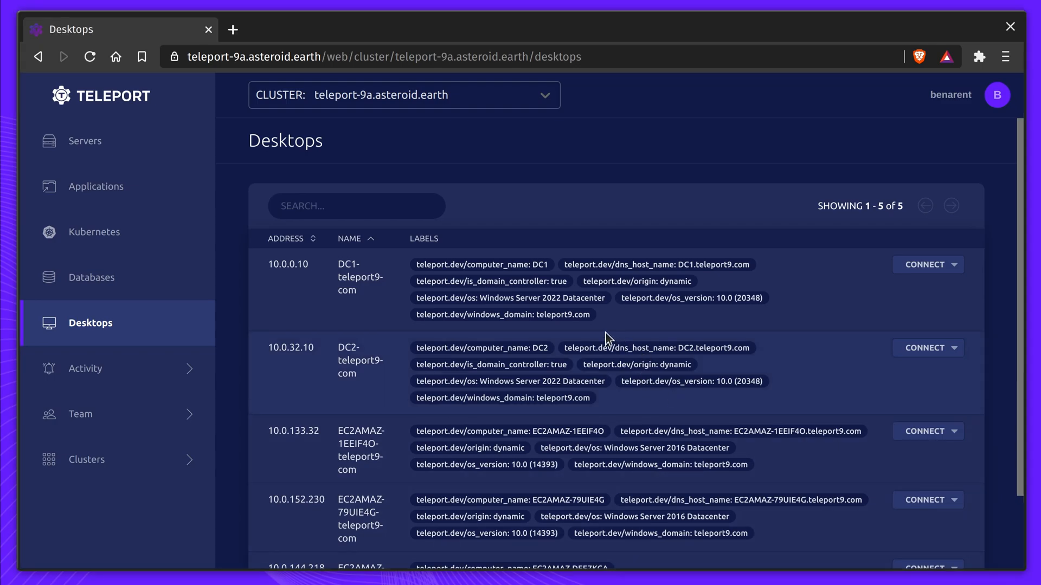
Connect to DC1-teleport9-com as Admin, re-verifying identity with MFA
double_click(494, 281)
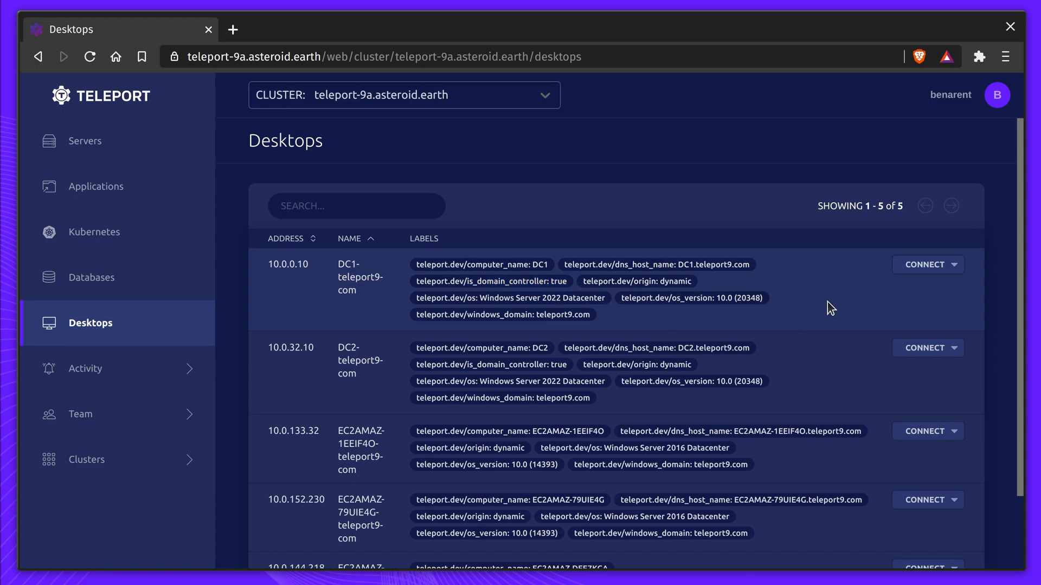
click(928, 264)
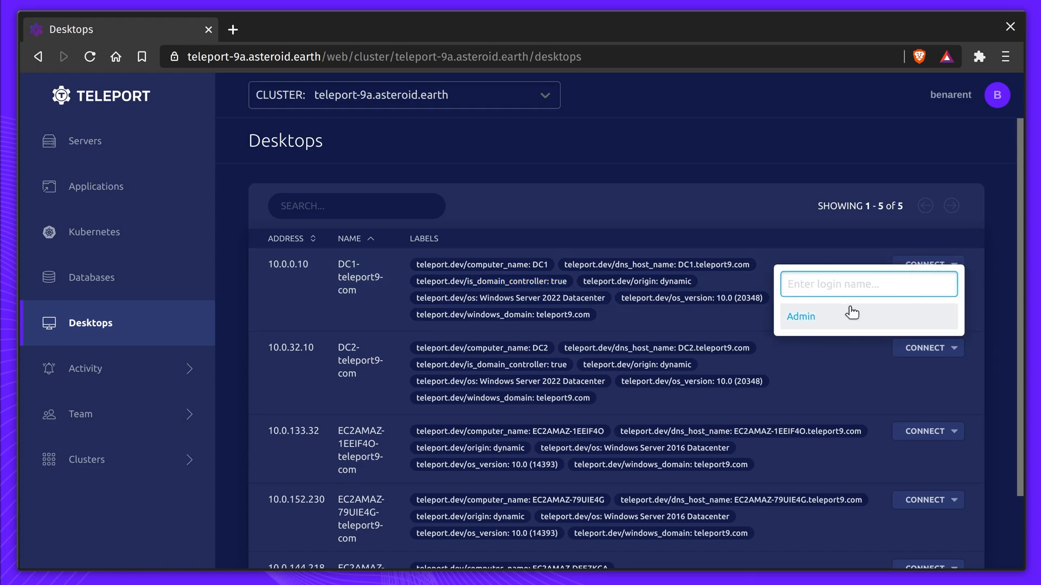
click(800, 316)
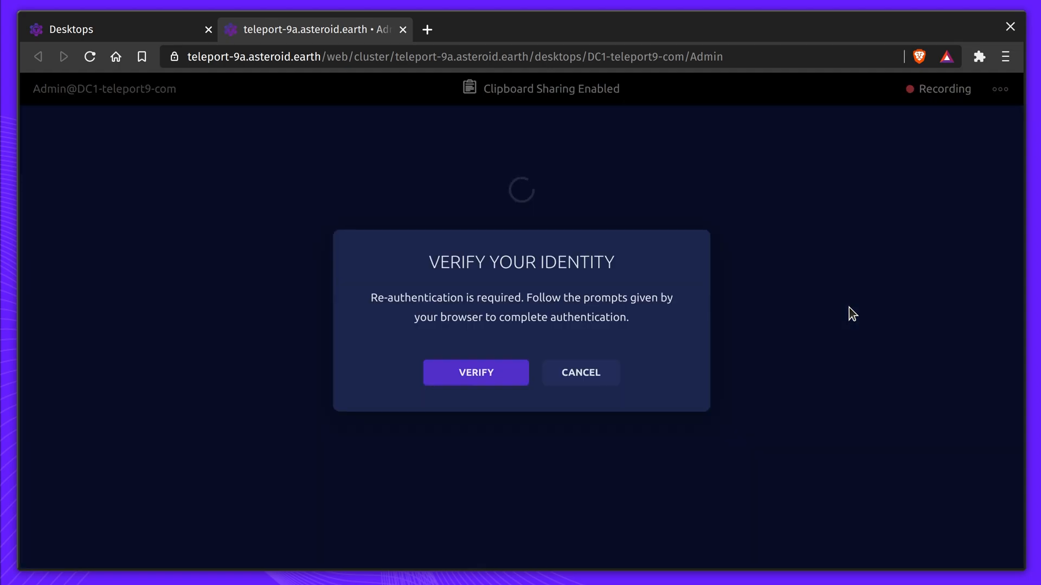
mouse_move(890, 313)
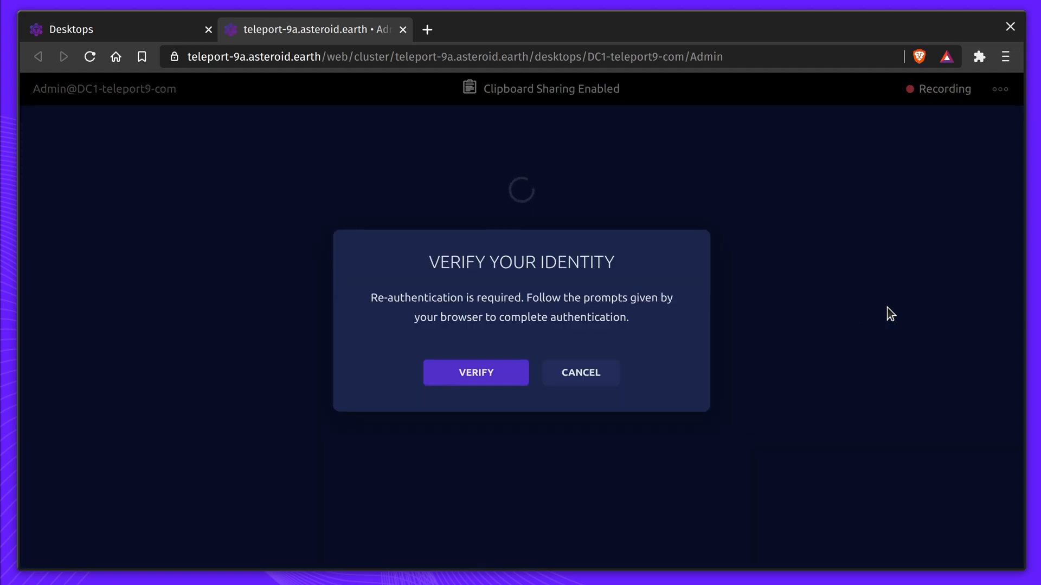
click(475, 372)
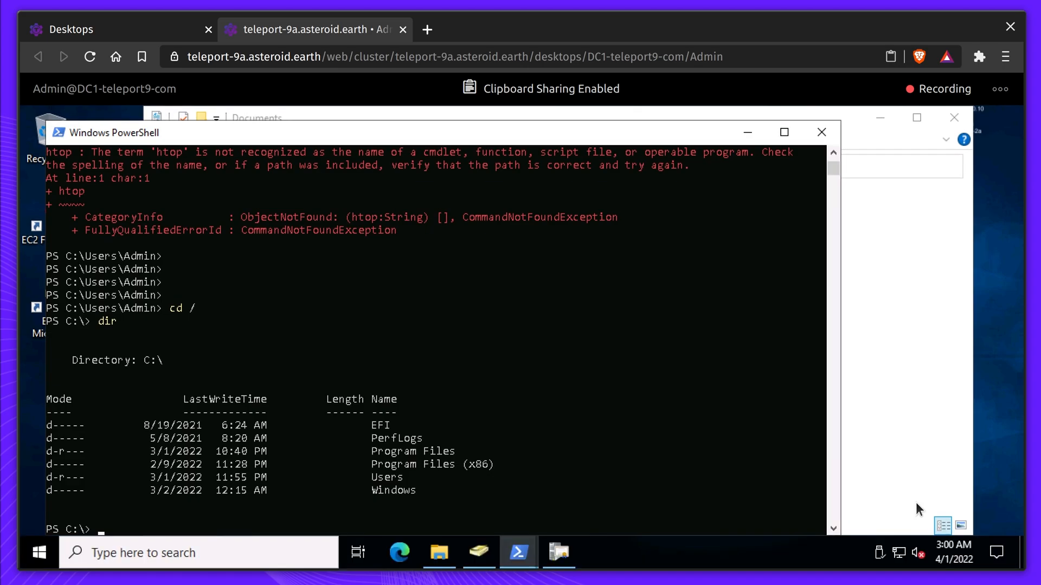
mouse_move(132, 73)
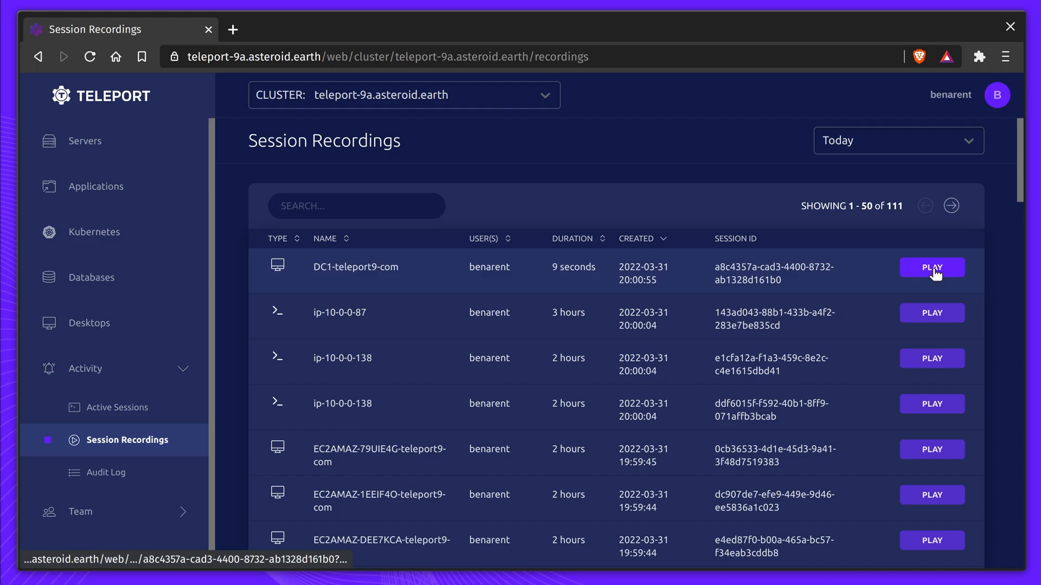
Play back the DC1-teleport9-com desktop session recording
click(931, 268)
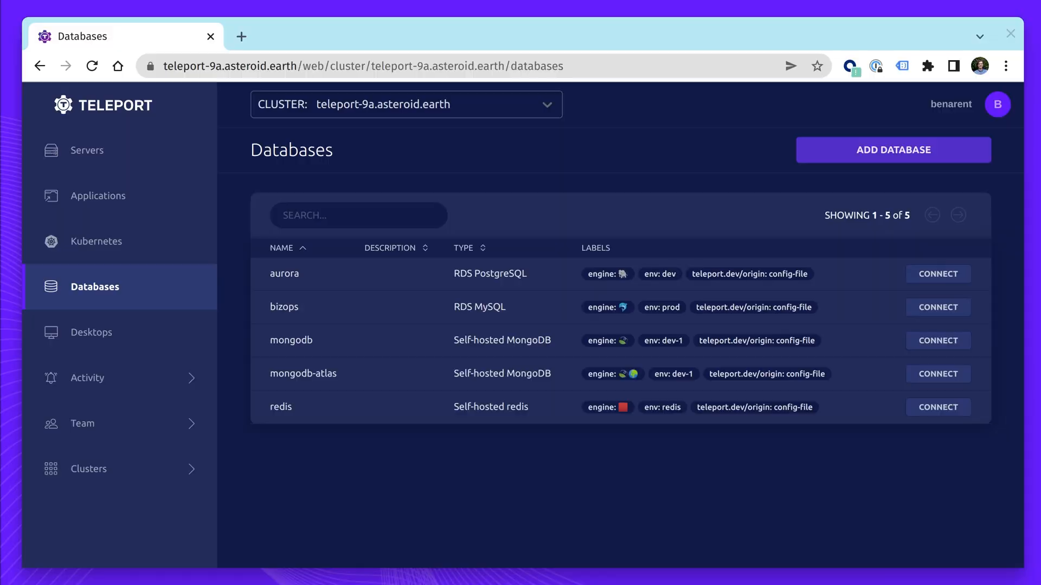
mouse_move(723, 488)
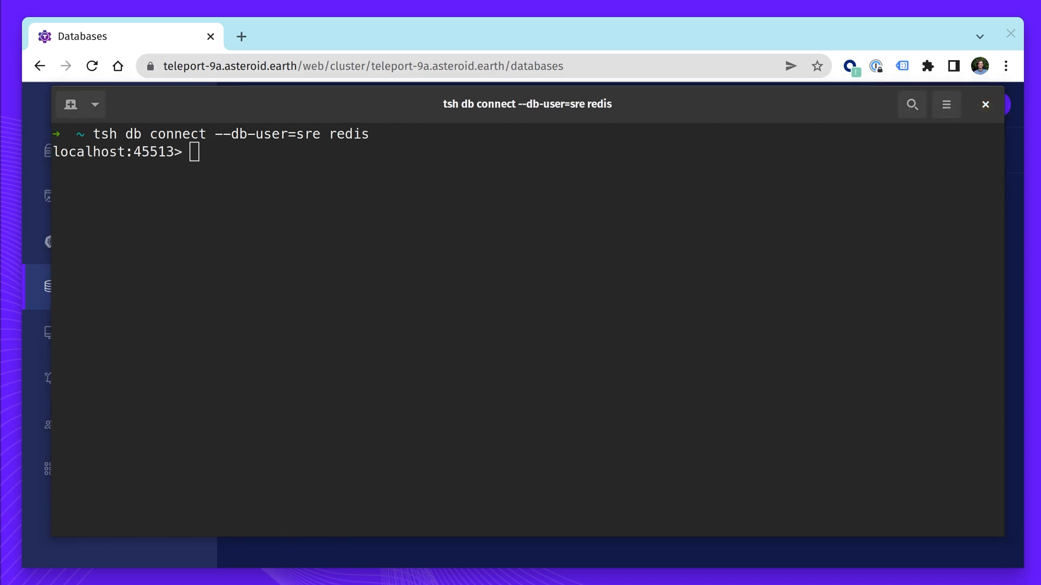
mouse_move(457, 318)
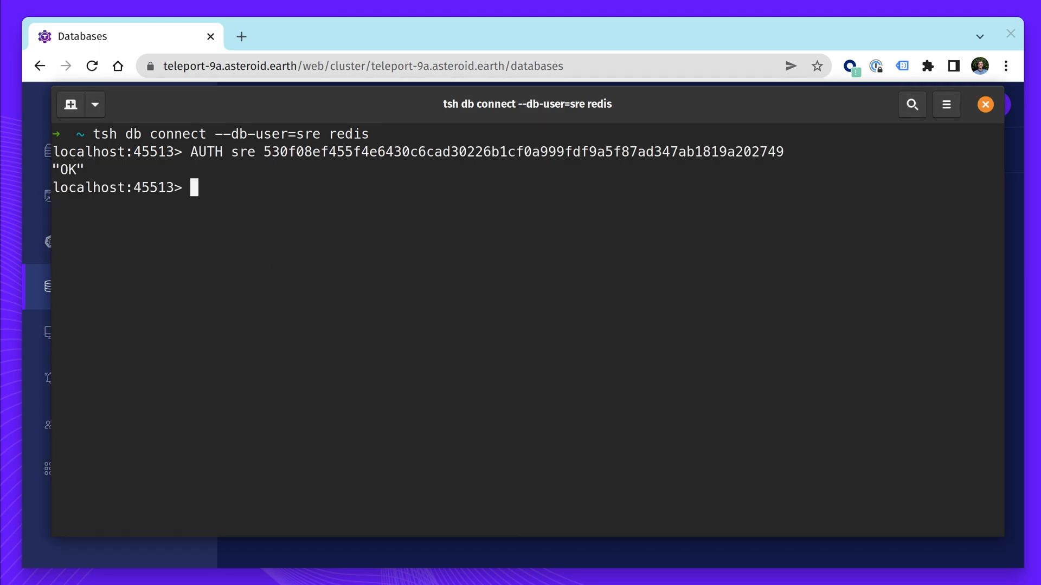
Send PING to the redis database as sre, then go to the Activity pages
text(PING)
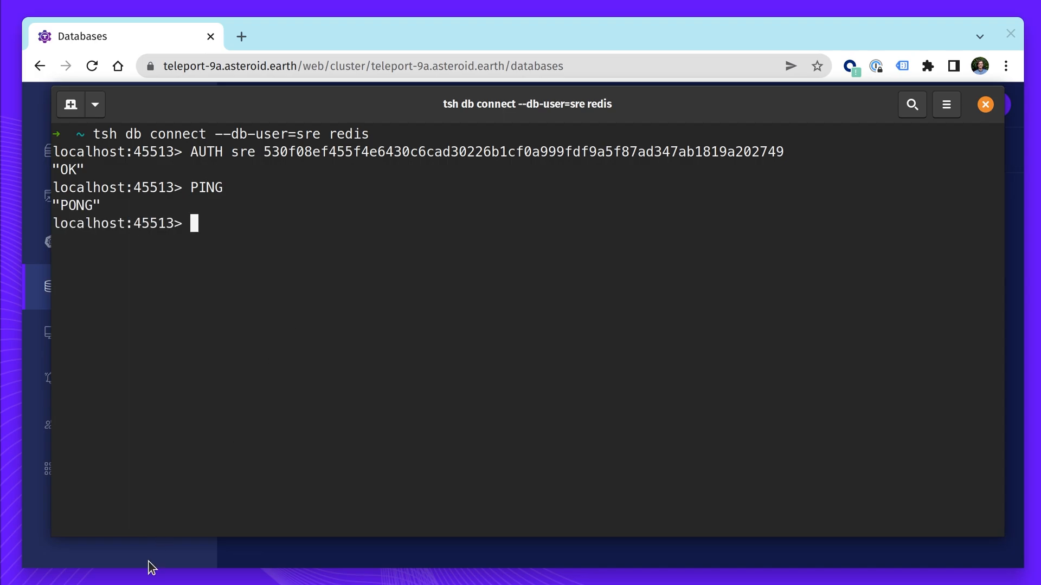
click(984, 104)
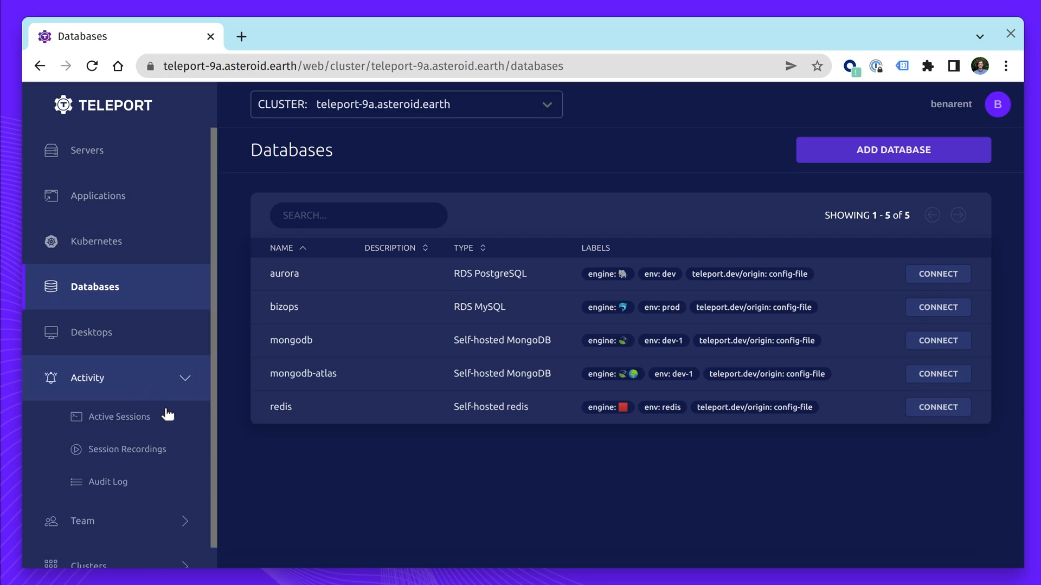
Inspect the PING database query event in the audit log, highlighting db_user sre, then dismiss it
click(107, 481)
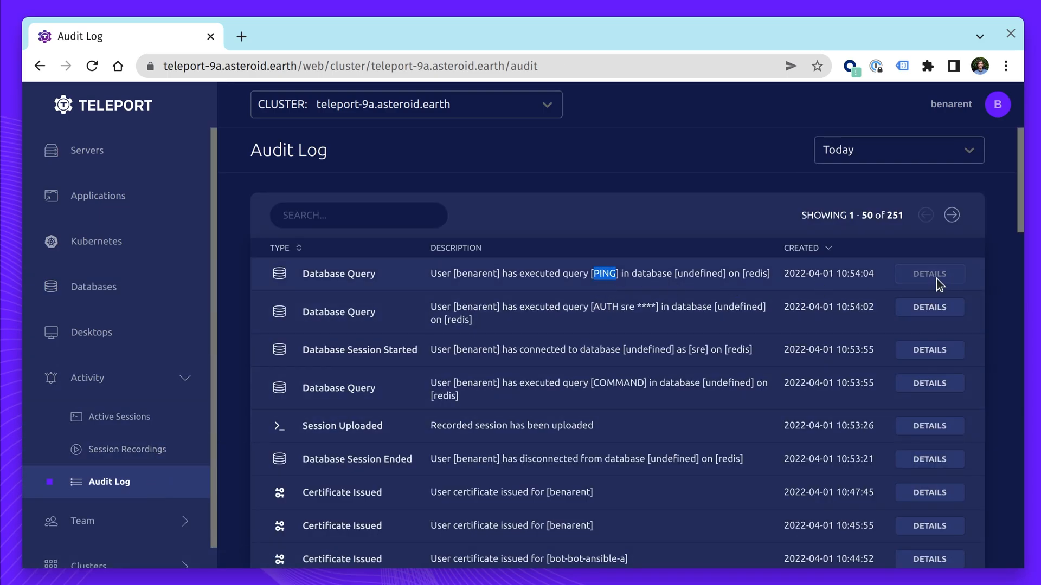
click(929, 273)
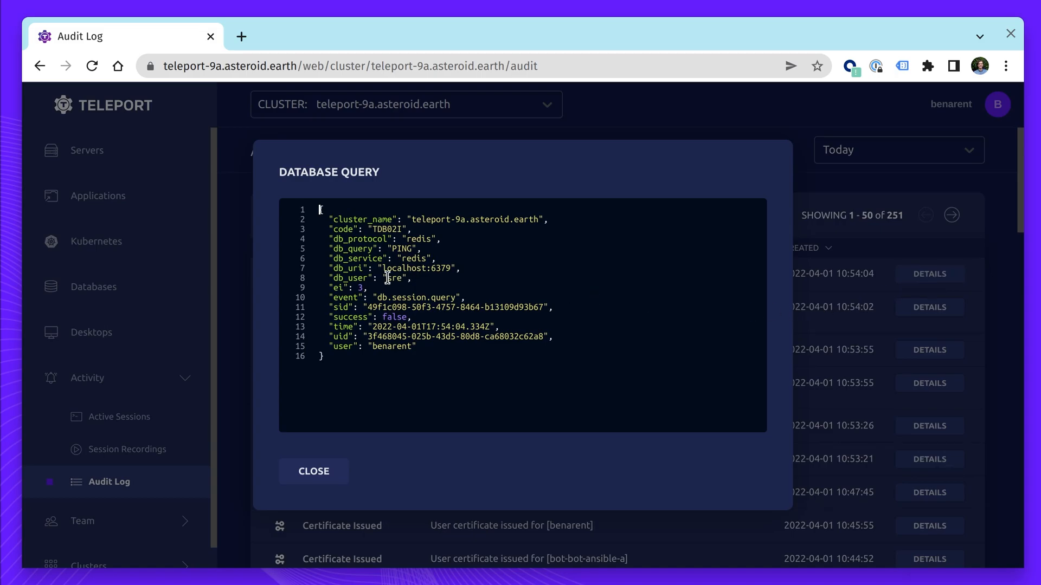
double_click(395, 278)
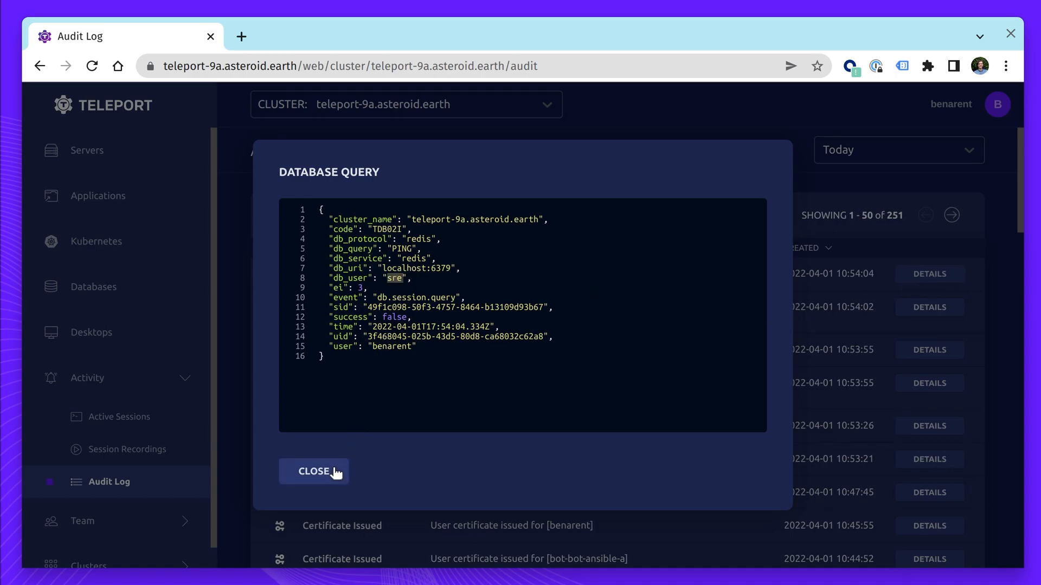
click(313, 471)
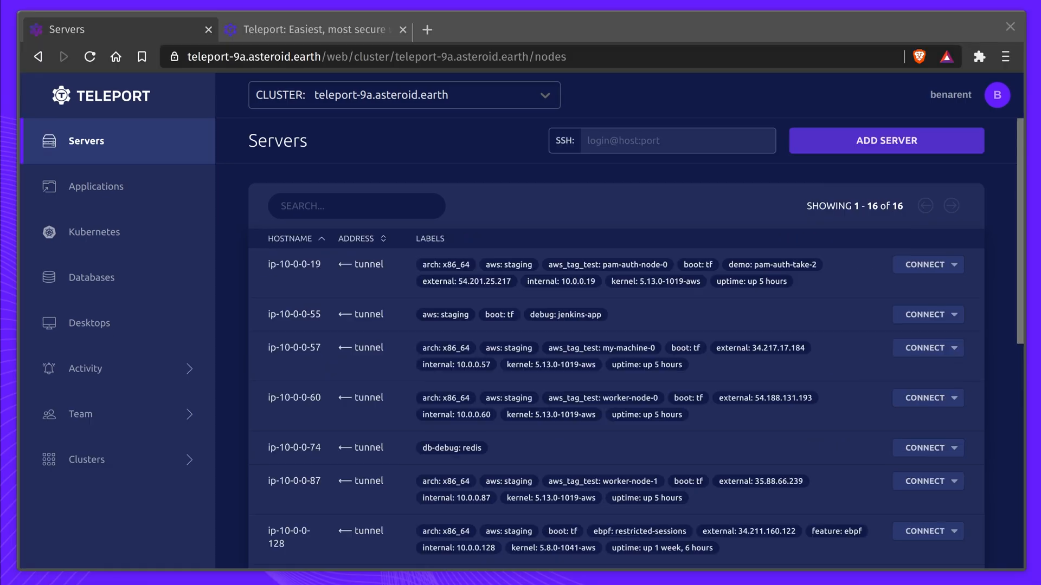
mouse_move(380, 106)
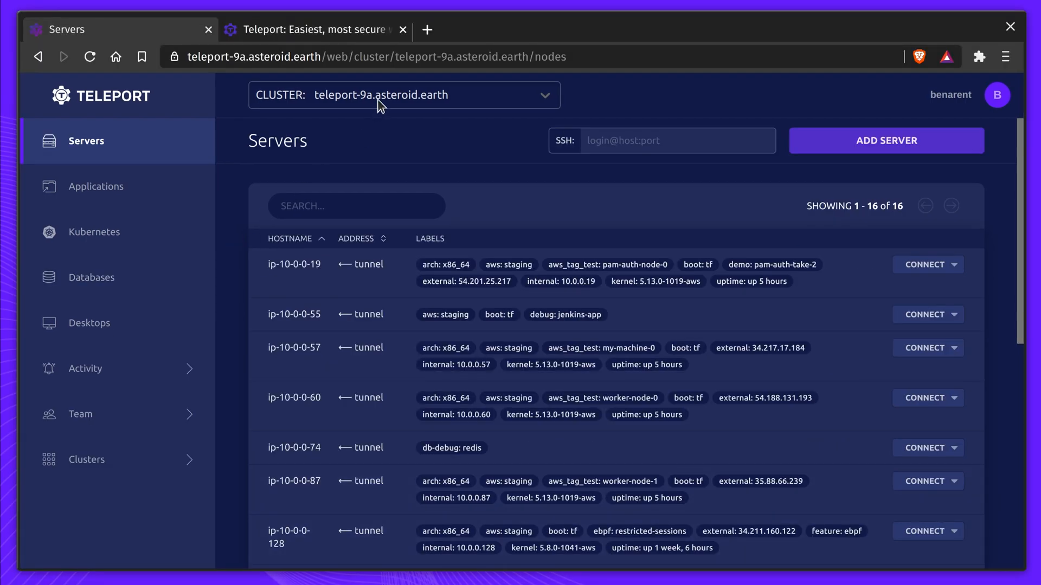
Switch to the second browser tab showing the goteleport.com homepage
click(312, 29)
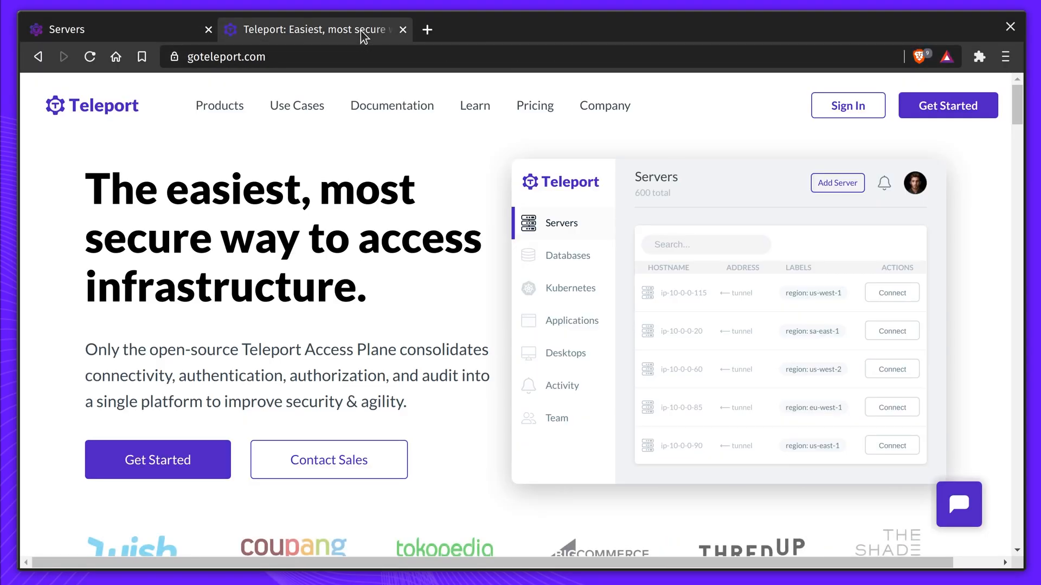